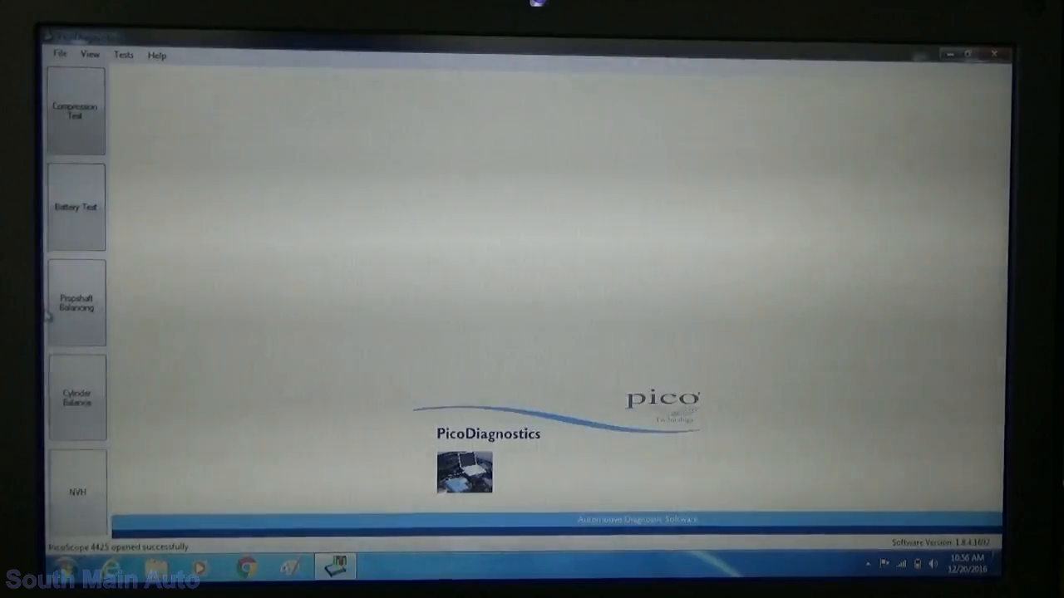
Step: Load the Battery Test from the sidebar and bring up the Help menu
click(77, 205)
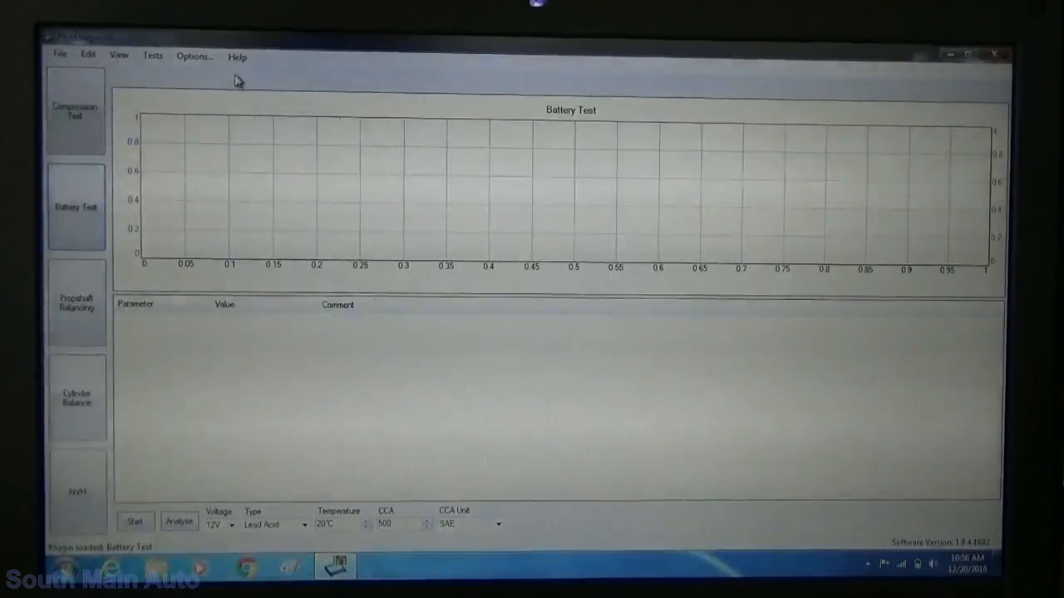
click(236, 57)
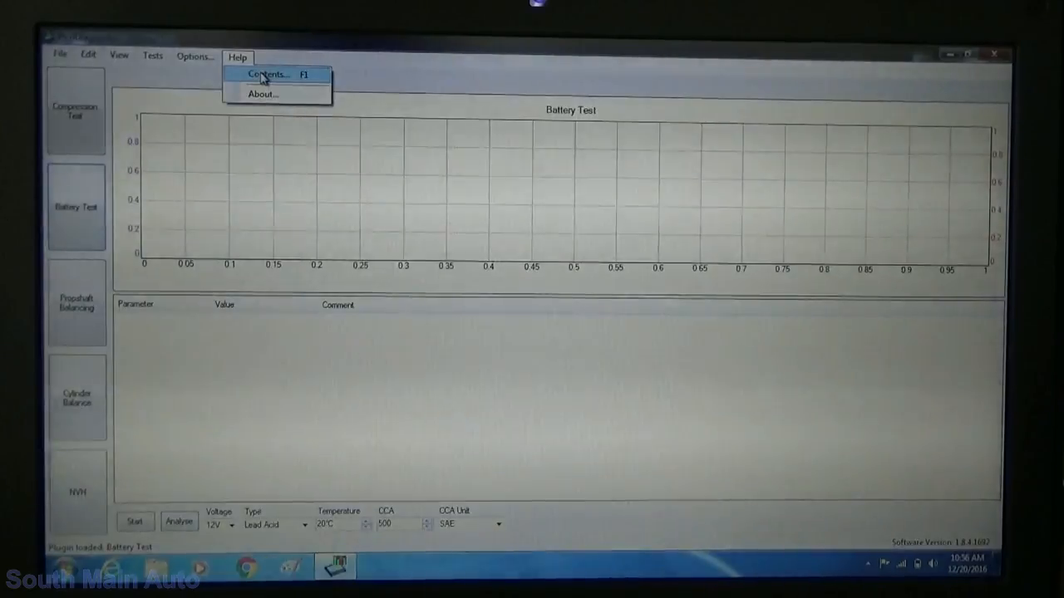
mouse_move(289, 86)
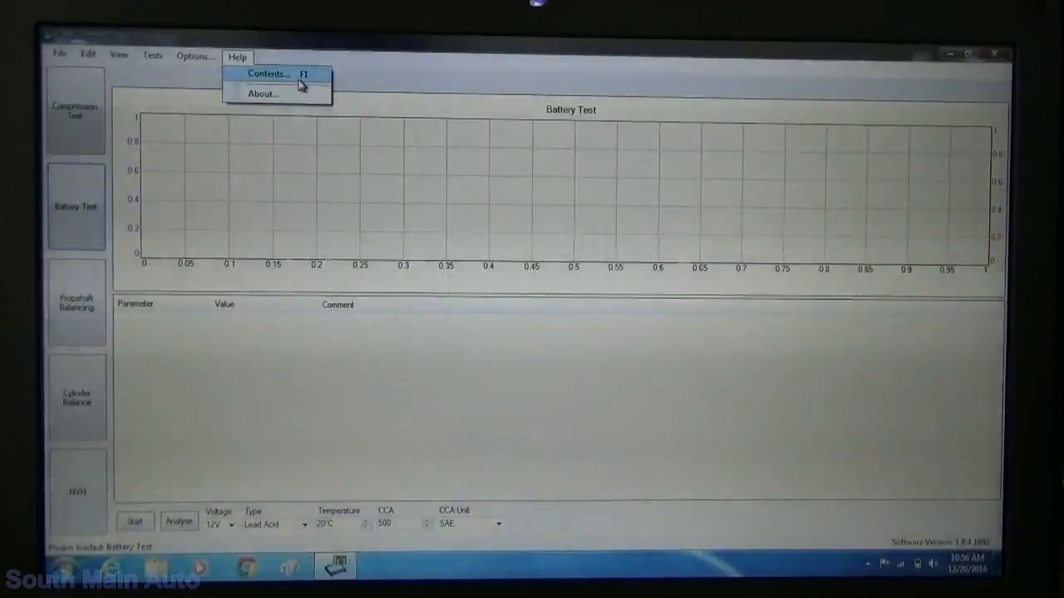
Step: Show the User's Guide contents maximized with the Tests > Battery test topics expanded
click(268, 75)
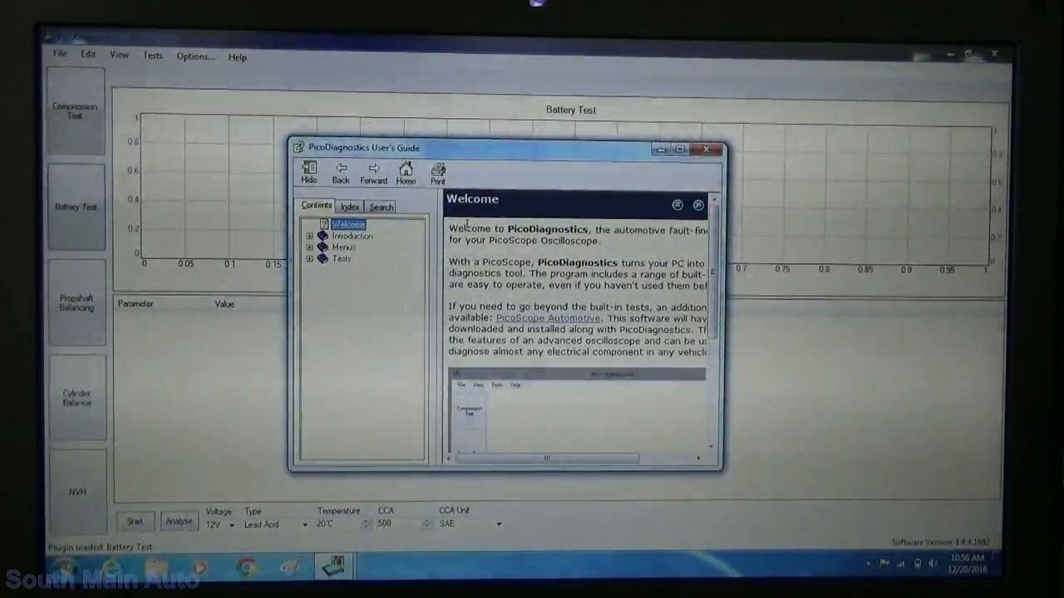
click(309, 260)
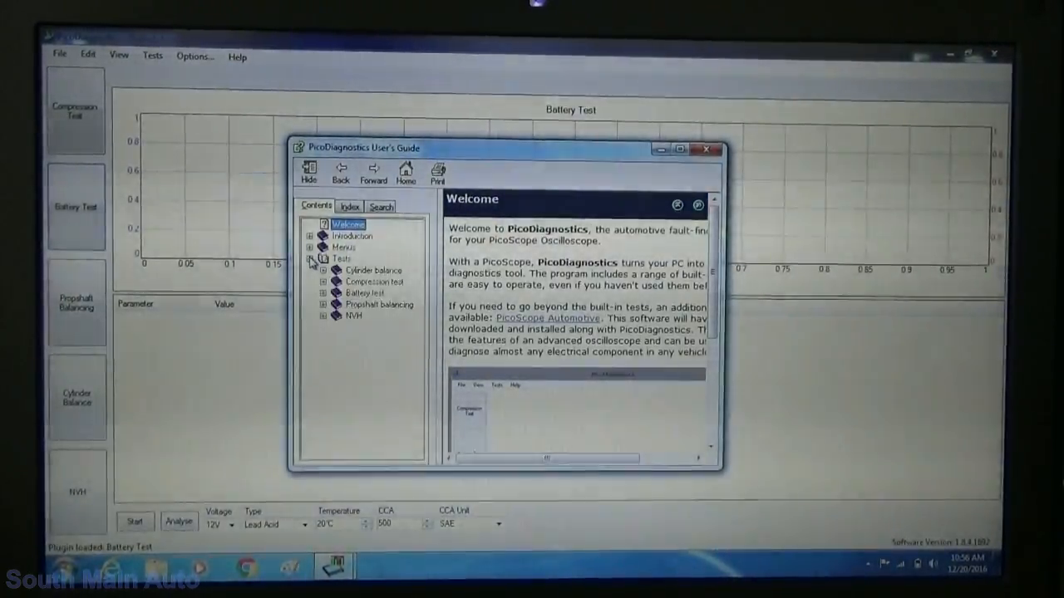
click(323, 293)
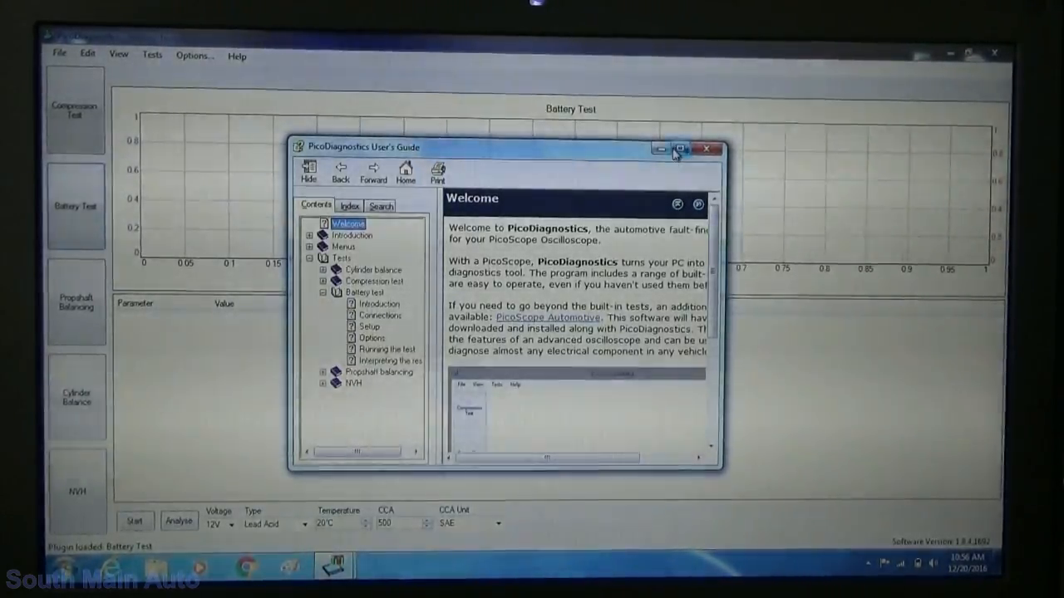
click(681, 147)
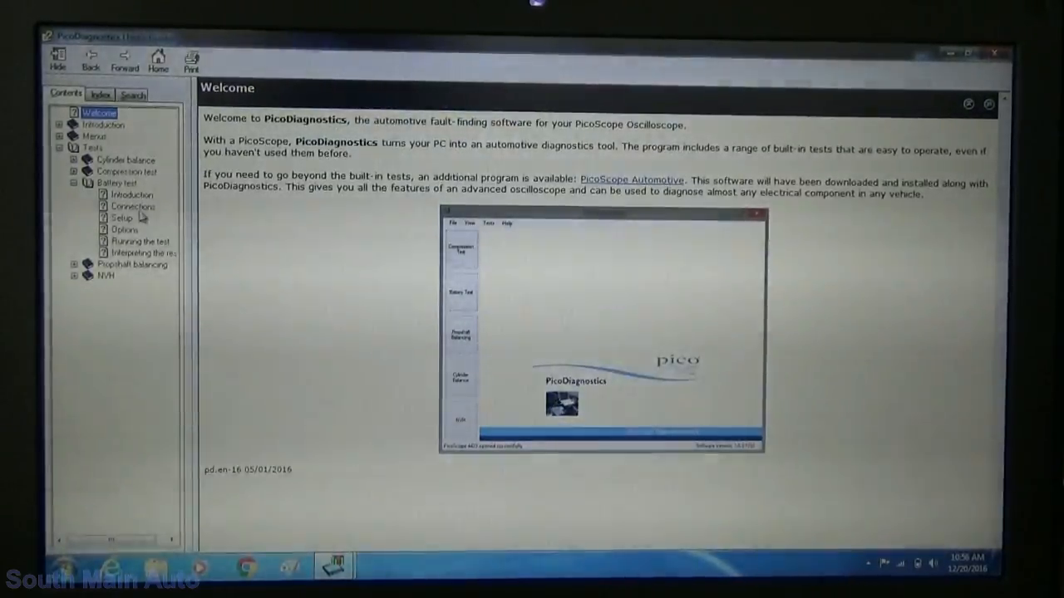
click(133, 206)
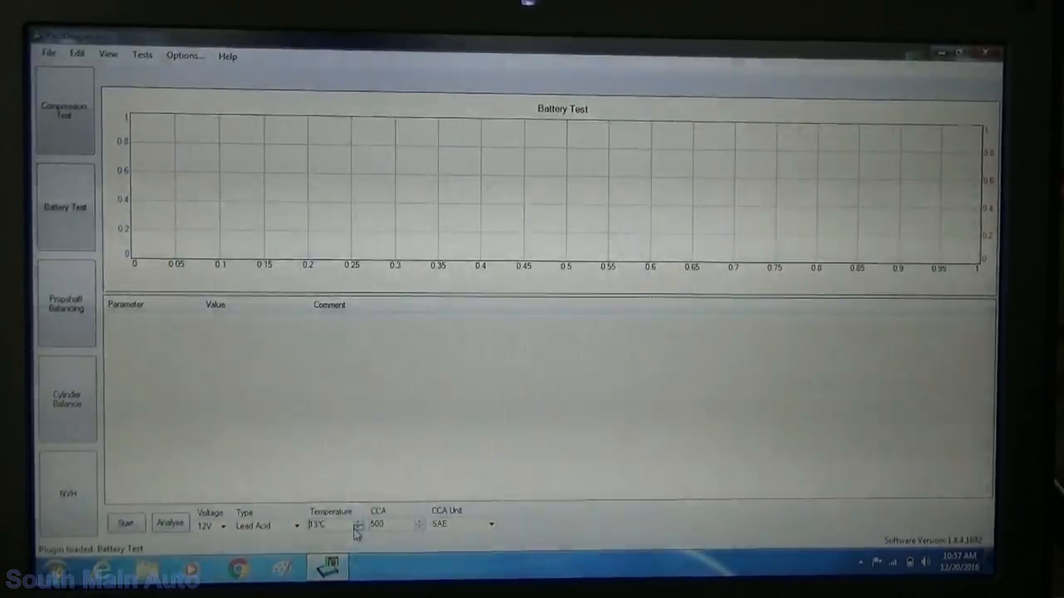
Step: Lower the battery temperature setting toward 0 °C with the spin arrows
click(359, 527)
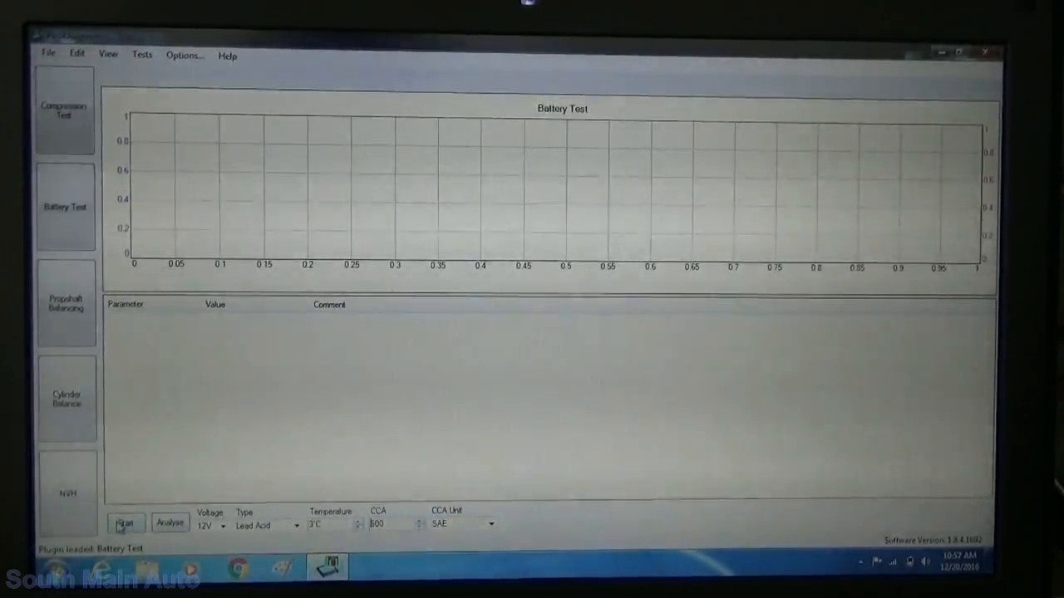
Step: Start the battery test so it reads 12 V / 1 A and waits for cranking
click(125, 523)
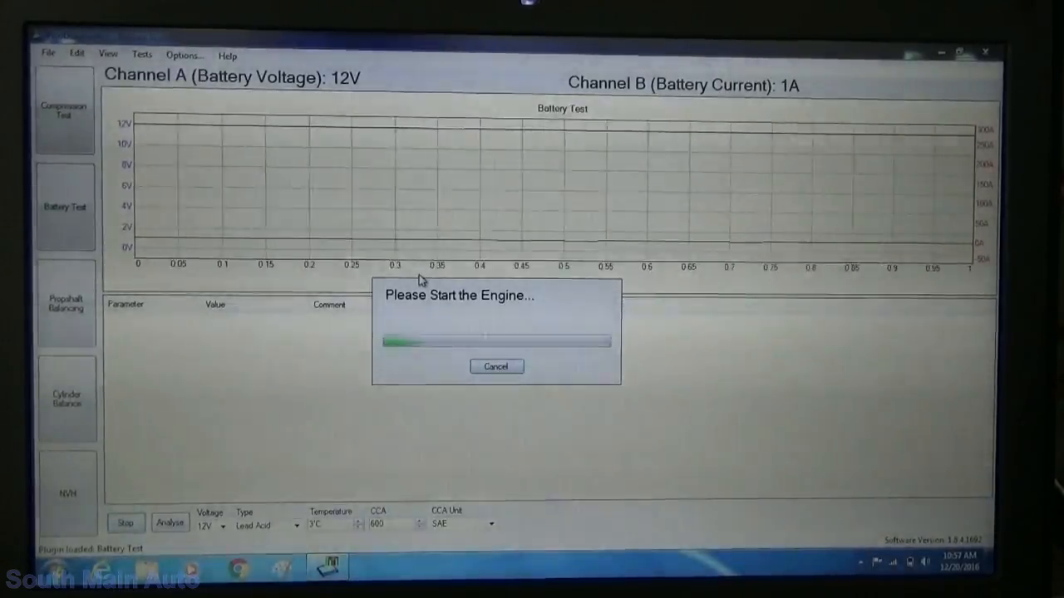
mouse_move(286, 419)
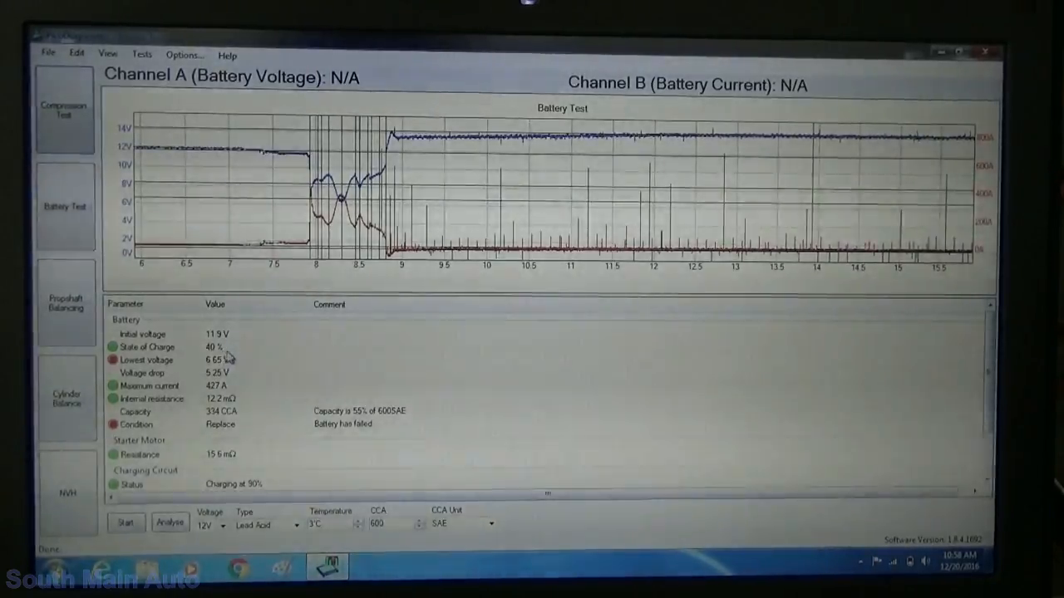
mouse_move(239, 366)
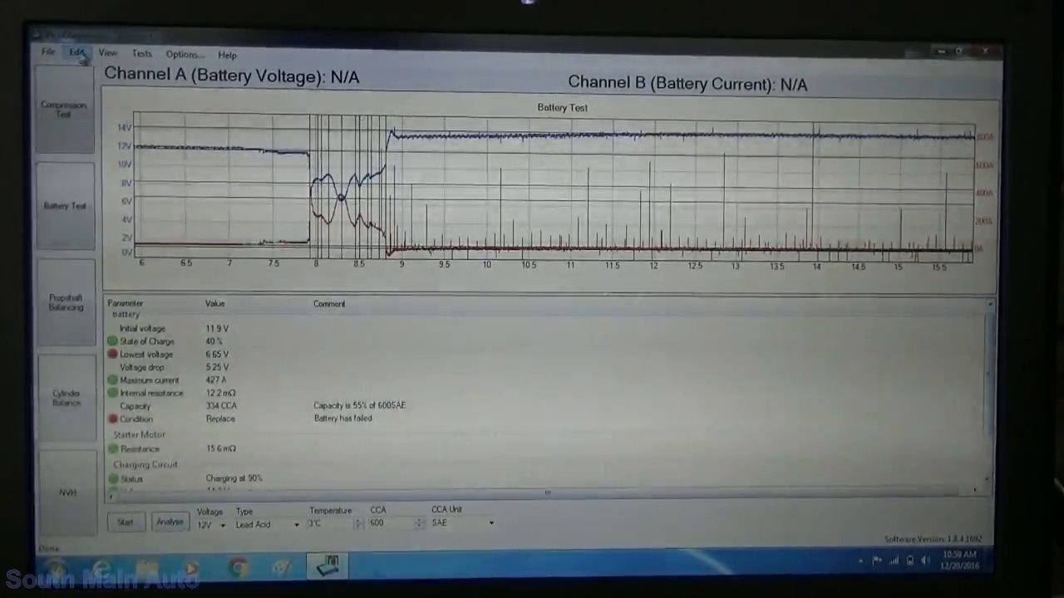
Step: Show a print preview of the battery test report, declining to enter customer details
click(46, 53)
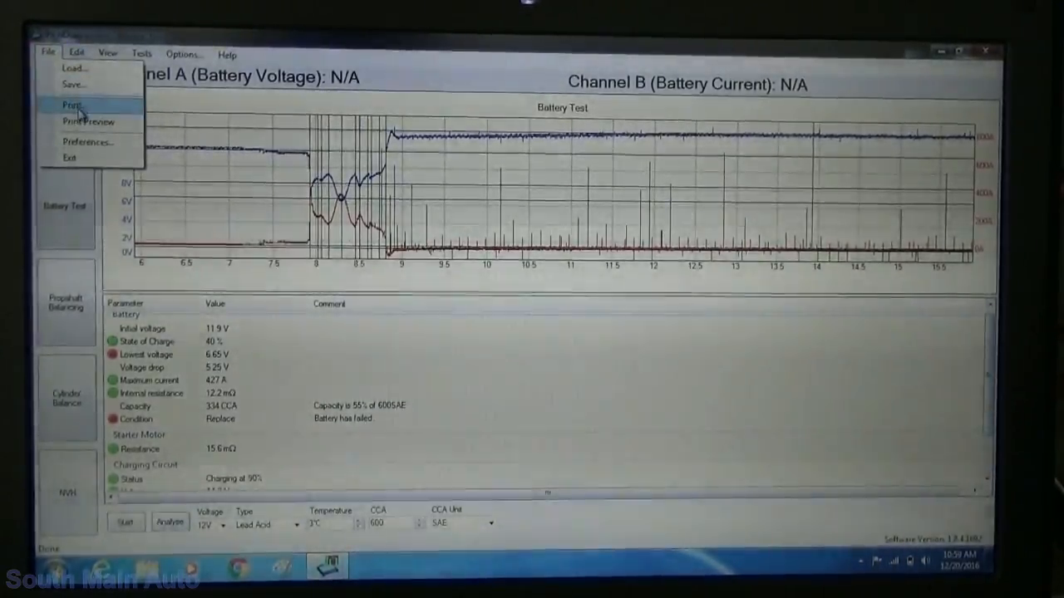
click(67, 105)
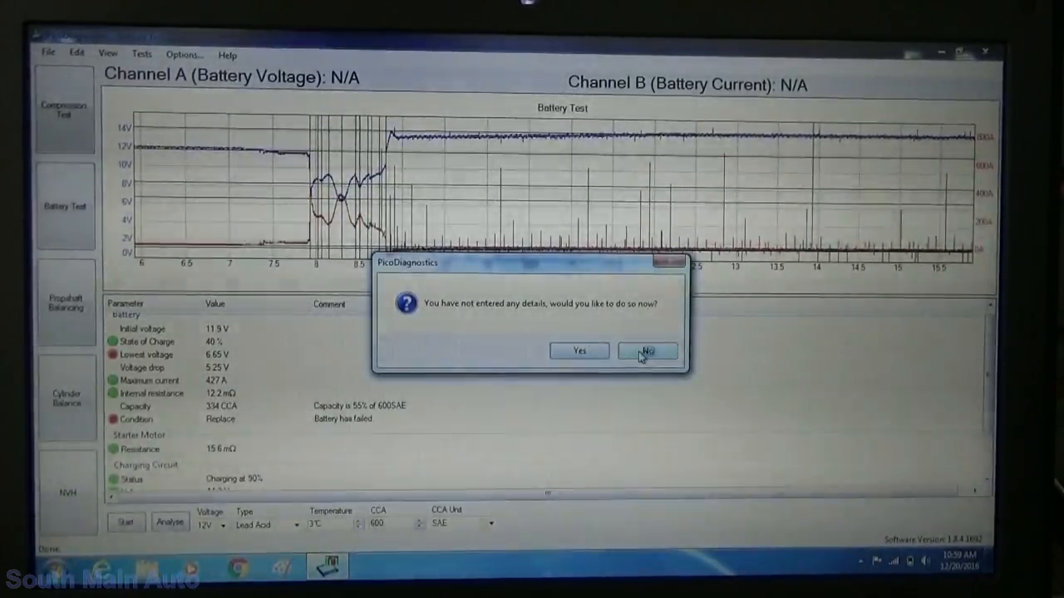
click(647, 351)
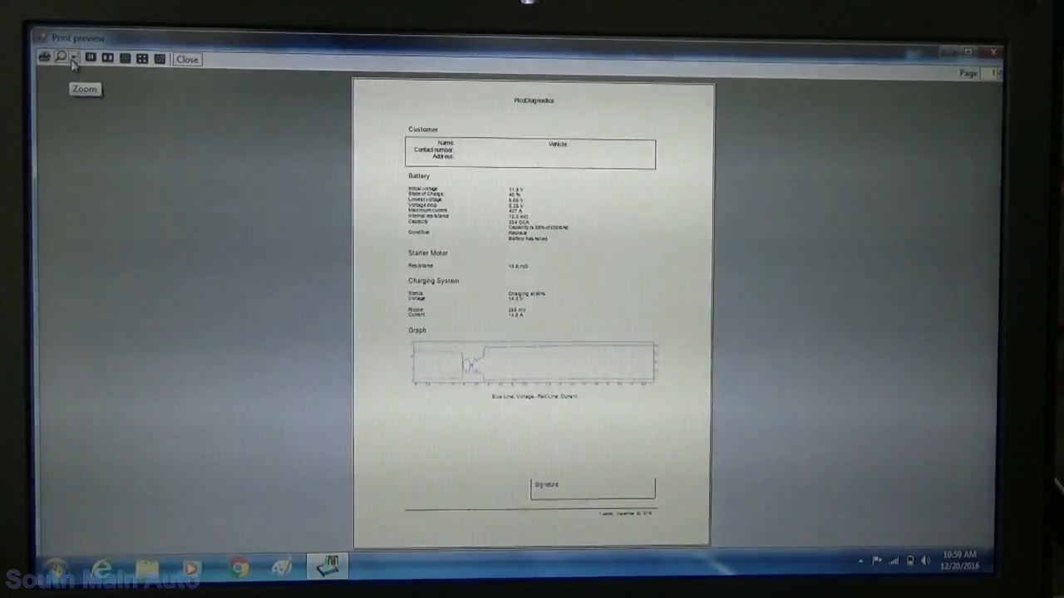
Step: Zoom the report and scroll through battery, starter motor, charging and graph sections, then close it
click(60, 58)
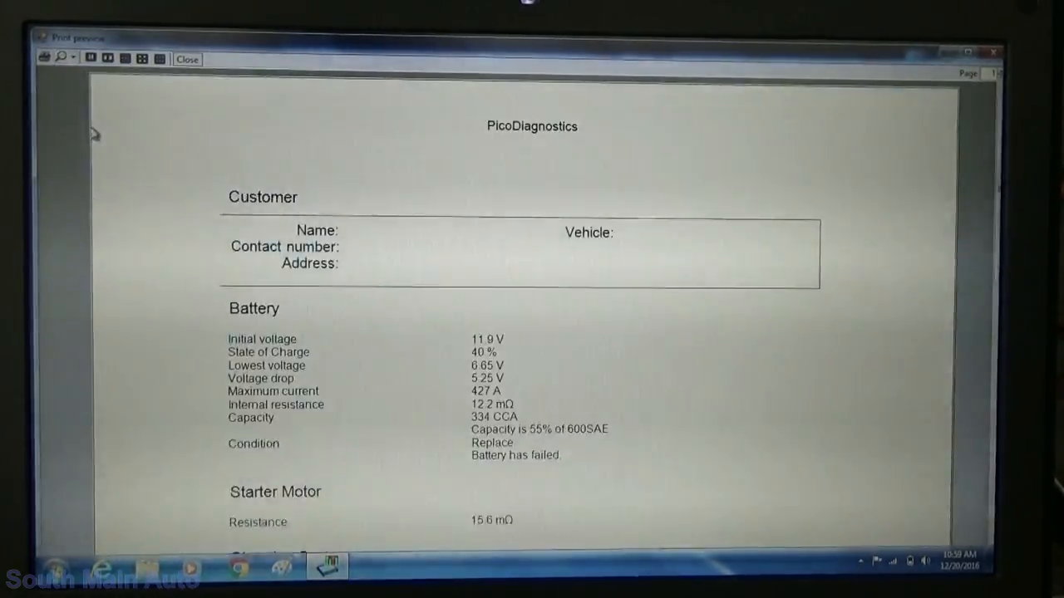
scroll(down, 3)
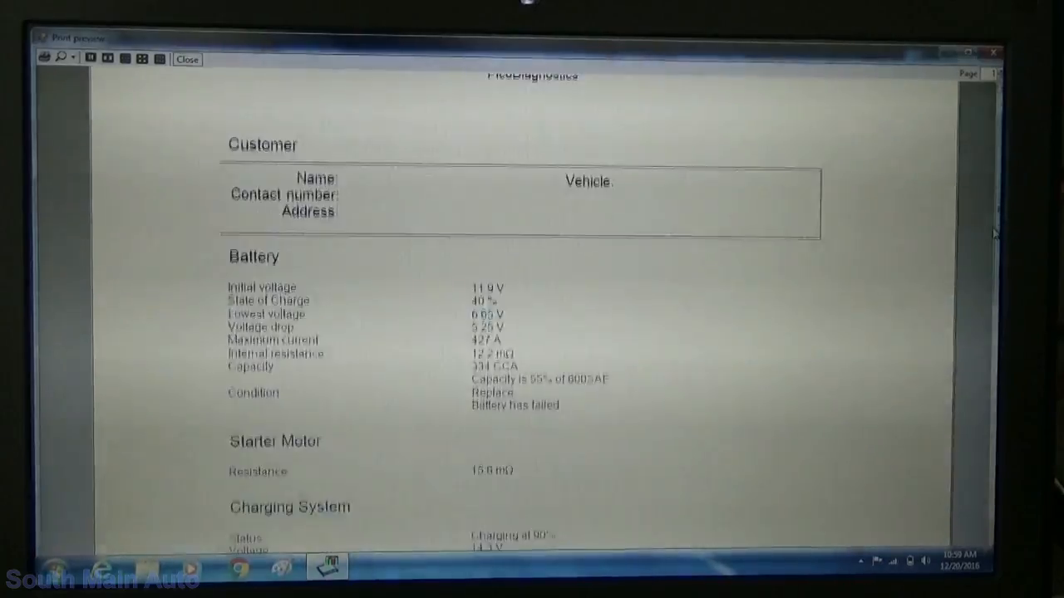
scroll(down, 3)
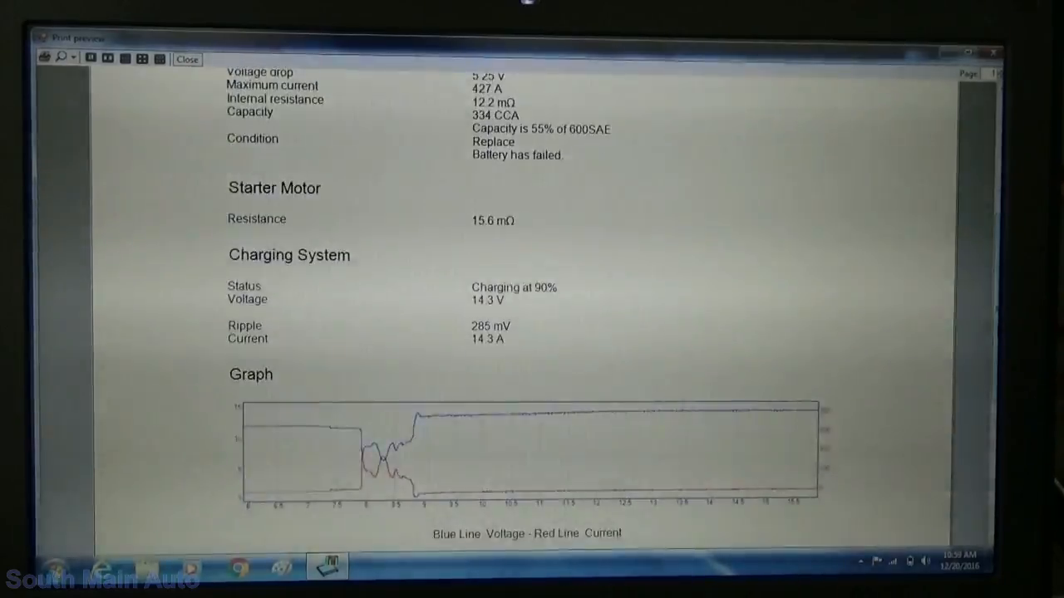
scroll(down, 3)
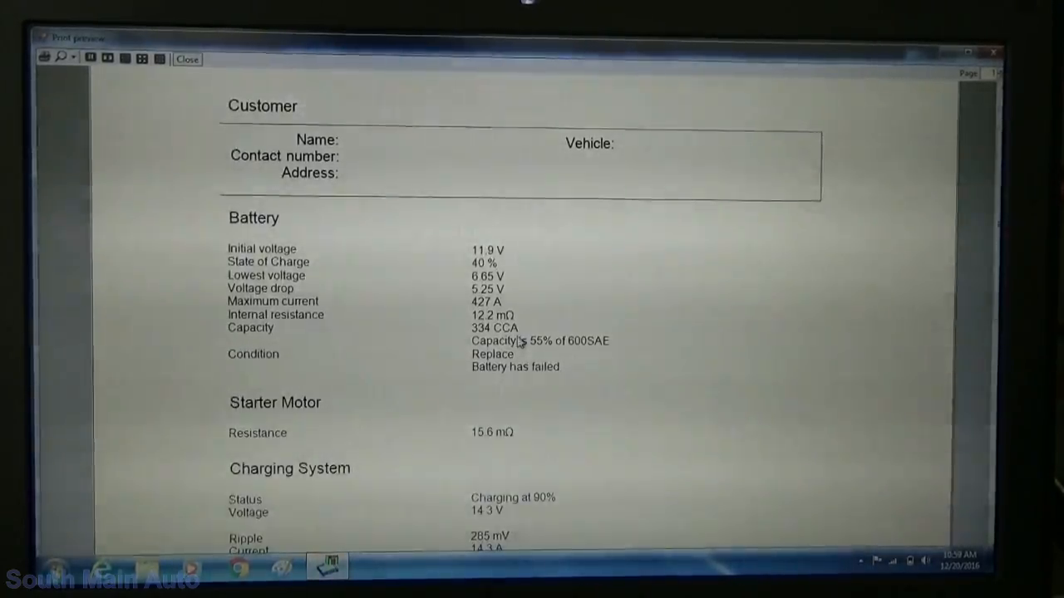
click(184, 60)
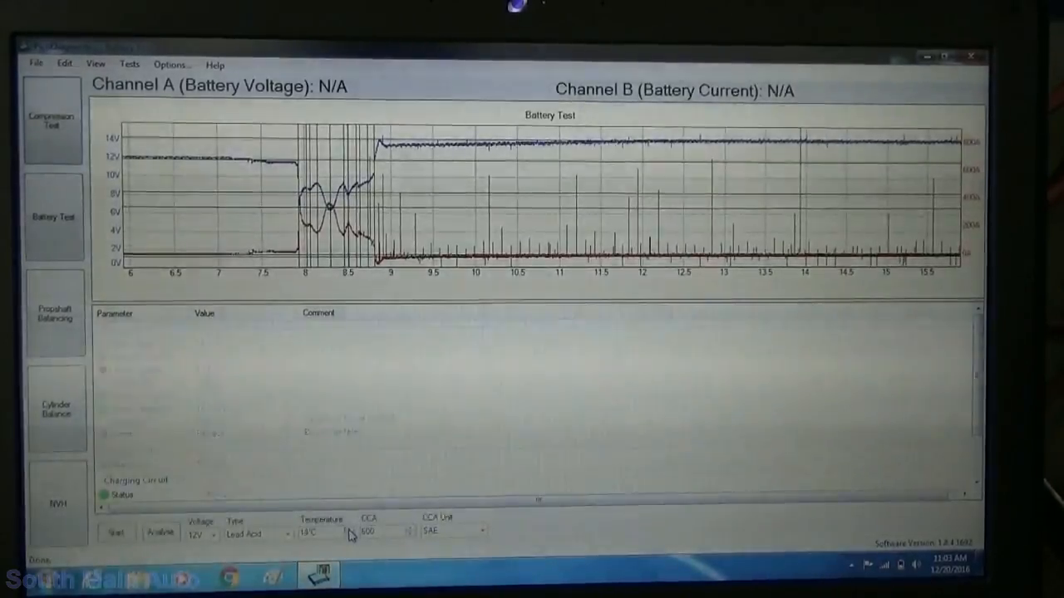
Step: Adjust the battery temperature setting and start a retest of the battery
click(156, 532)
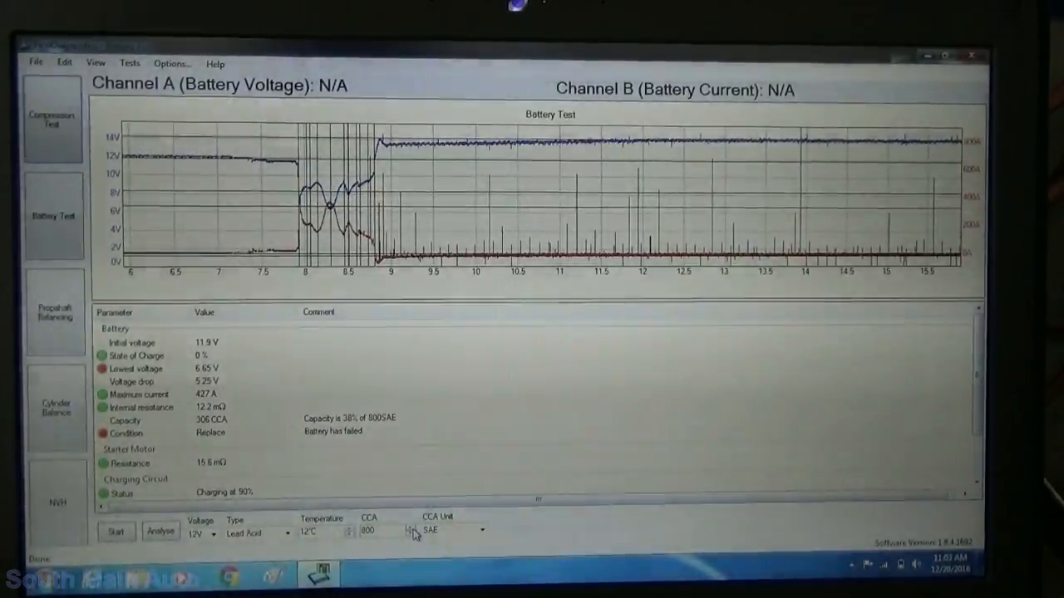
click(115, 532)
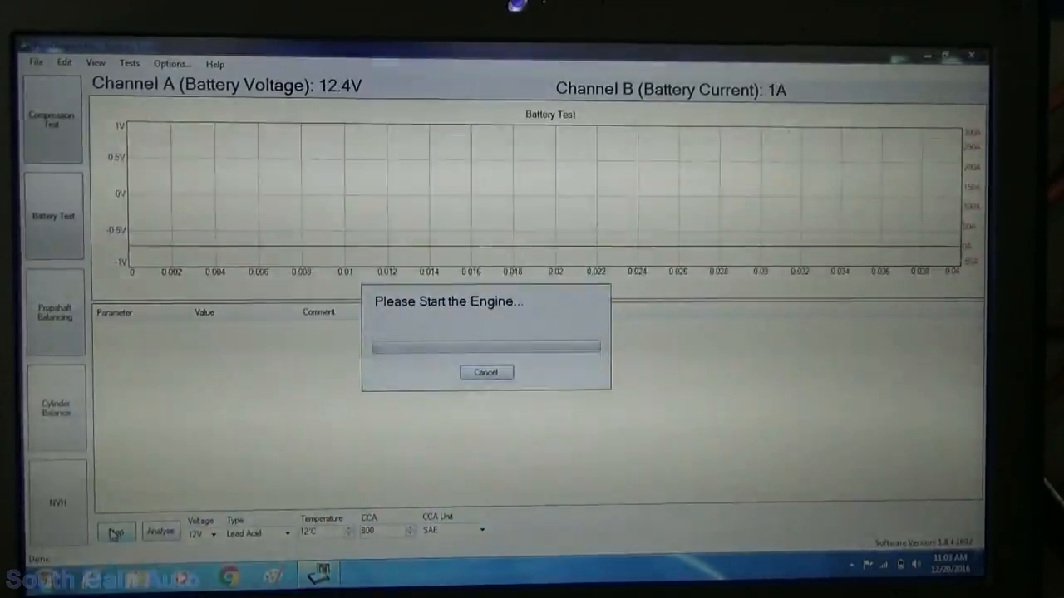